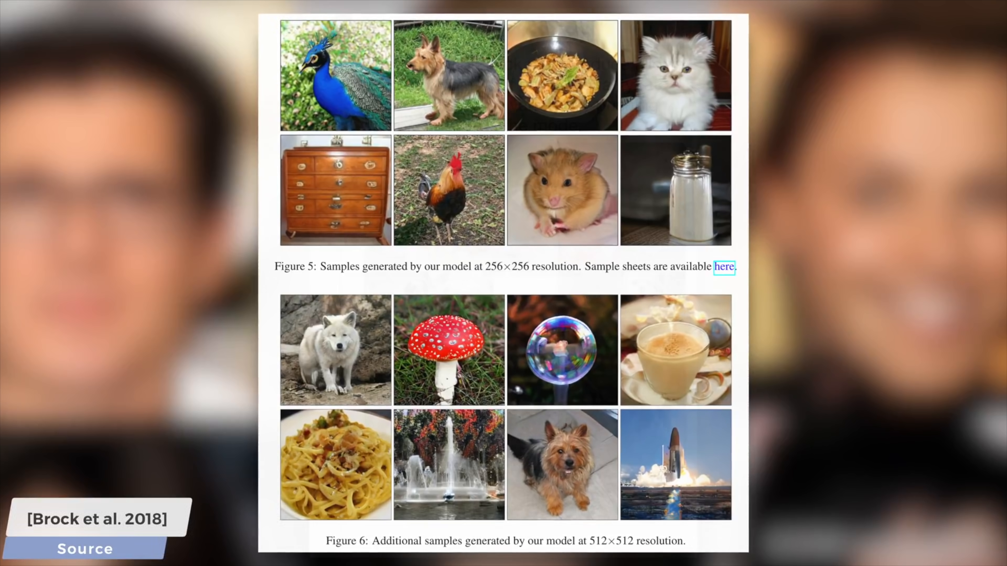
Strengthen the sunrisesunset attribute and transfer the resulting hallucinated style onto the river photo.
{"action": "left_click", "coordinate": [724, 266]}
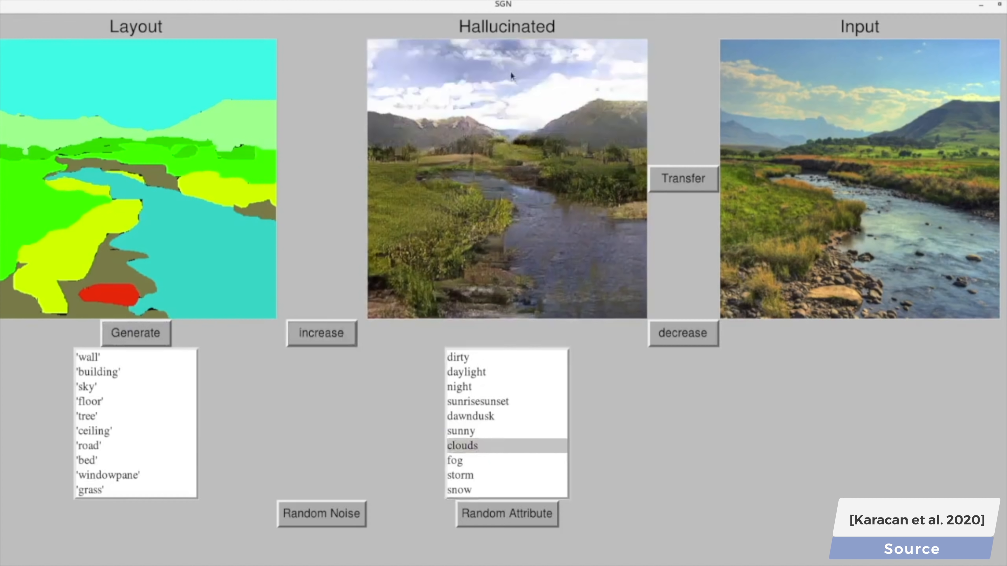
{"action": "left_click", "coordinate": [327, 518]}
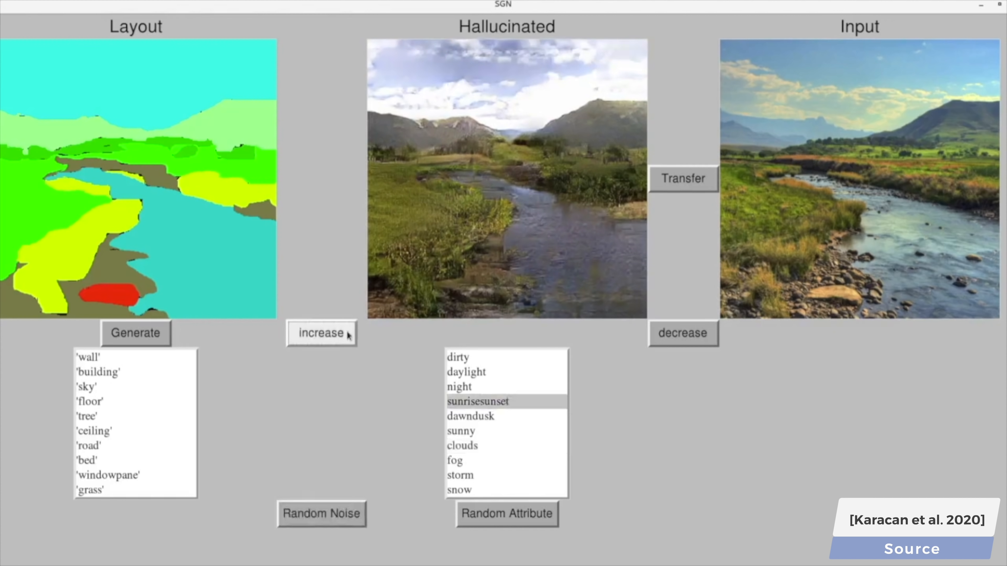
{"action": "left_click", "coordinate": [678, 336]}
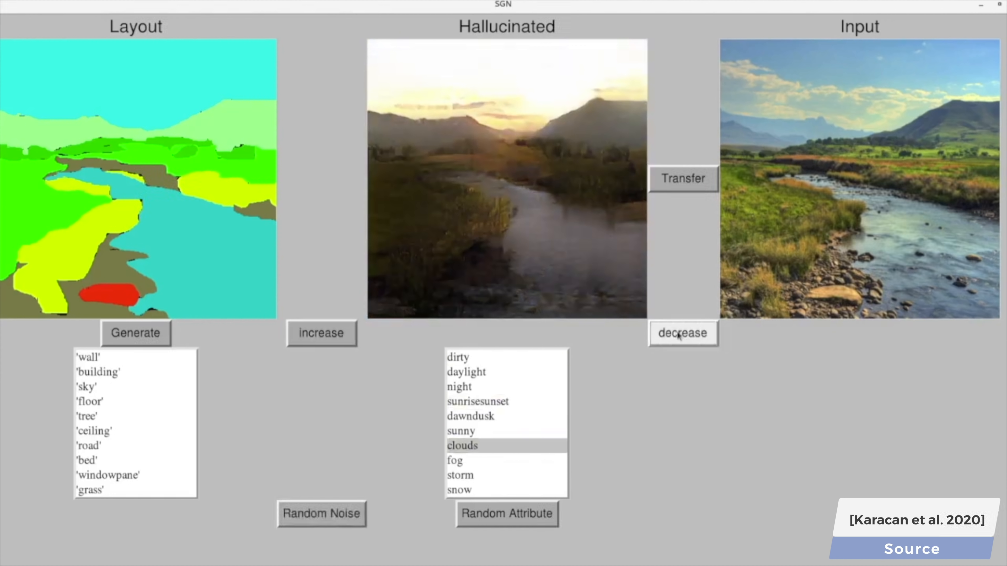
{"action": "left_click", "coordinate": [459, 387]}
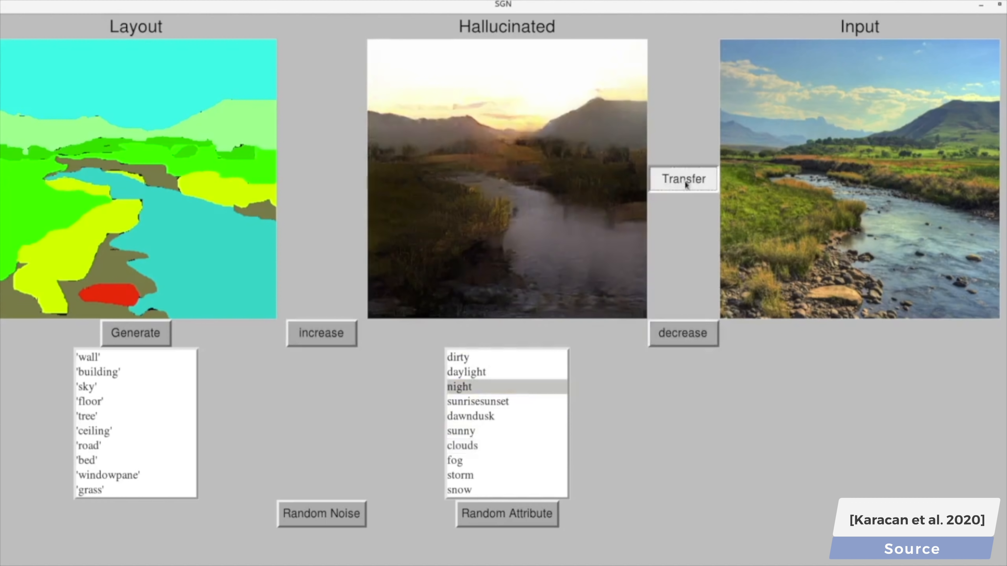
{"action": "left_click", "coordinate": [683, 183]}
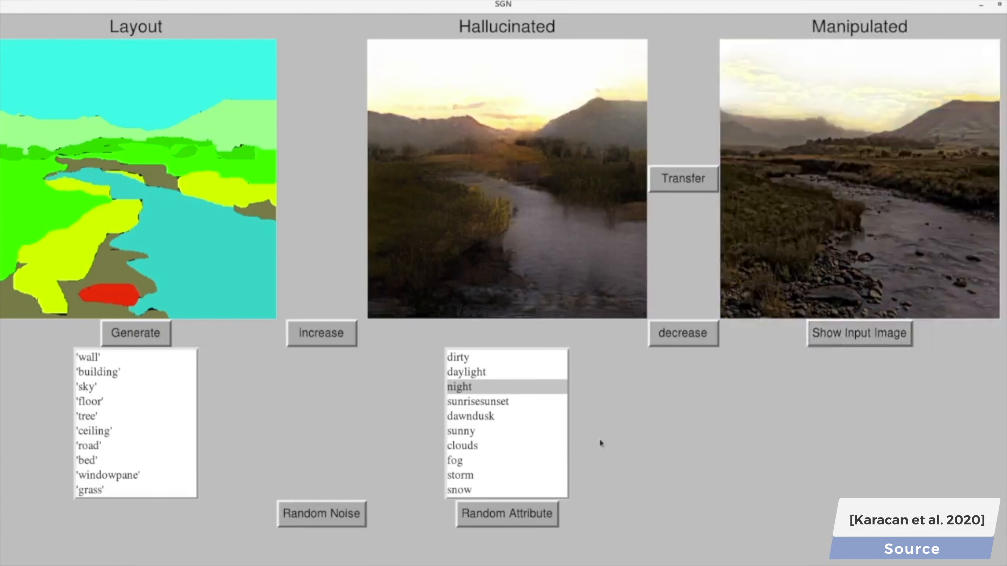
Add snow to the scene, then regenerate it with random attributes for a greener hallucinated landscape.
{"action": "left_click", "coordinate": [506, 514]}
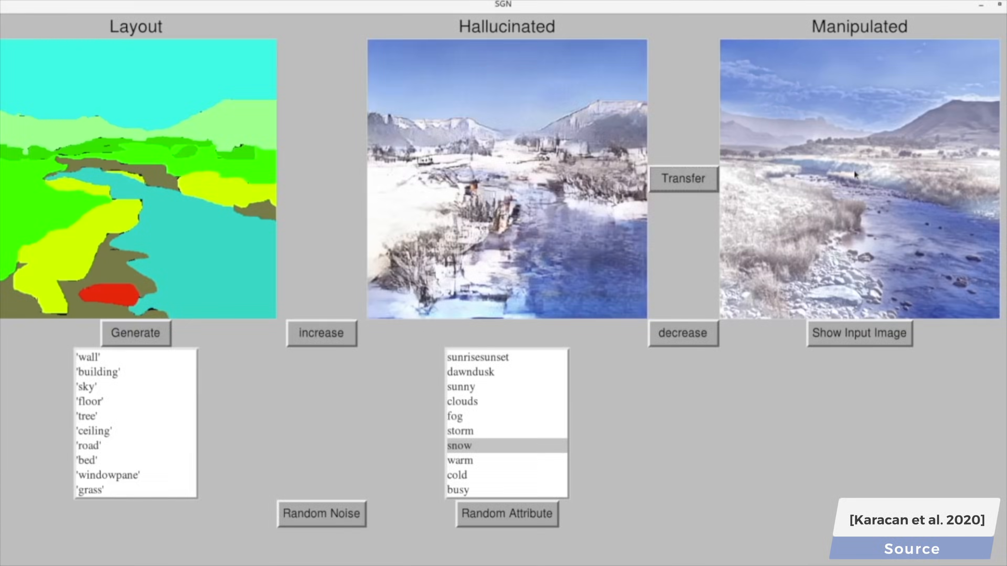
{"action": "left_click", "coordinate": [508, 521]}
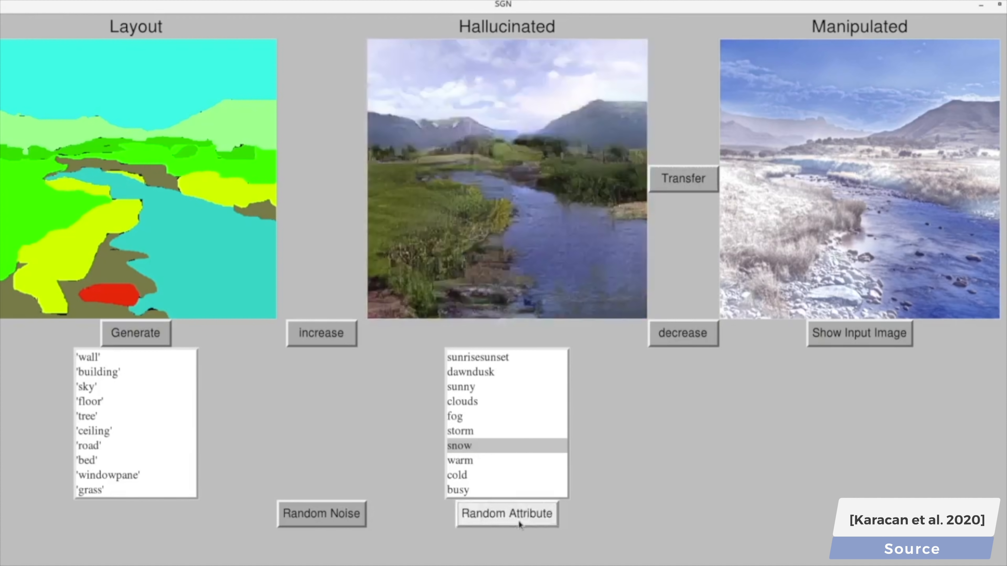
{"action": "left_click", "coordinate": [322, 335]}
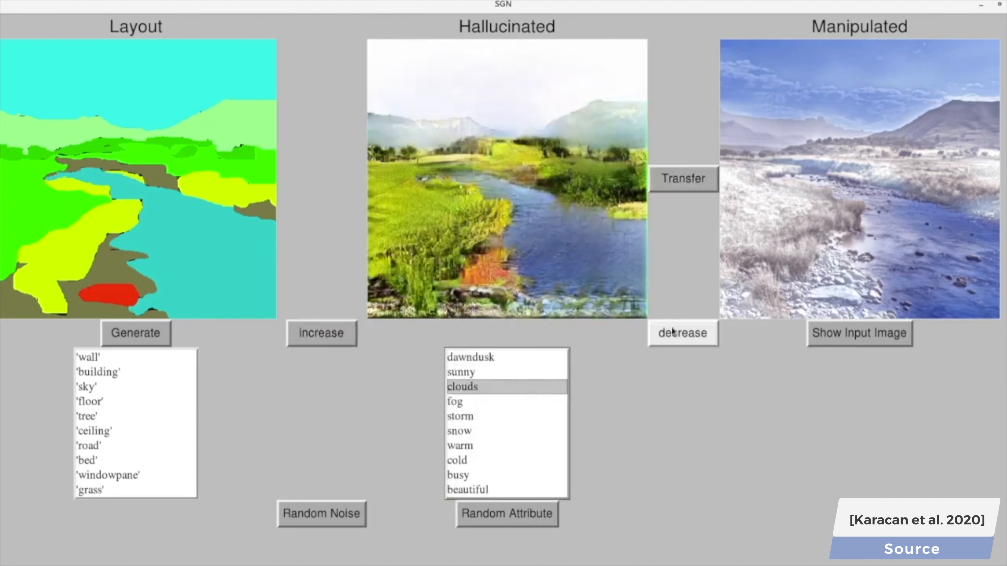
{"action": "left_click", "coordinate": [455, 402]}
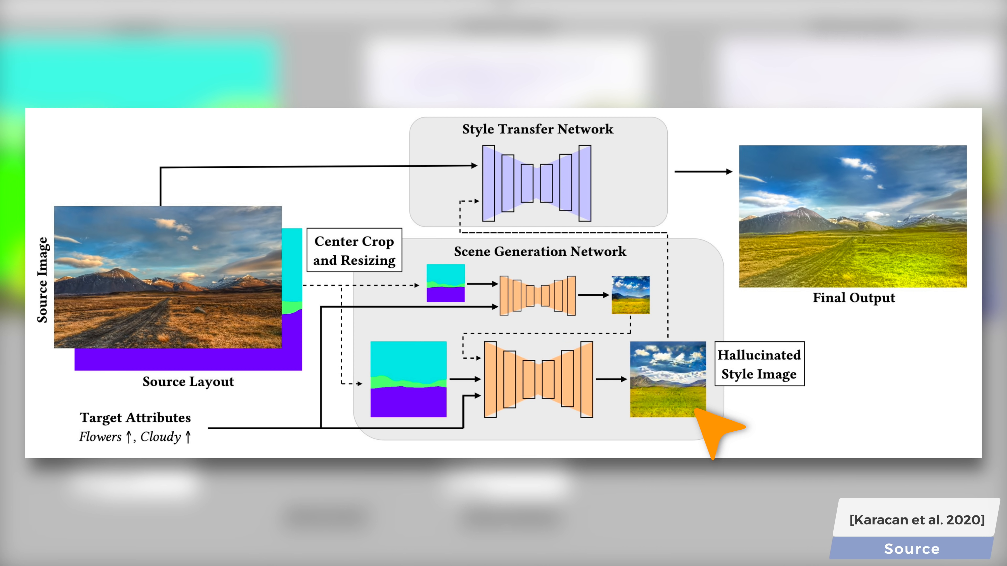
{"action": "mouse_move", "coordinate": [441, 405]}
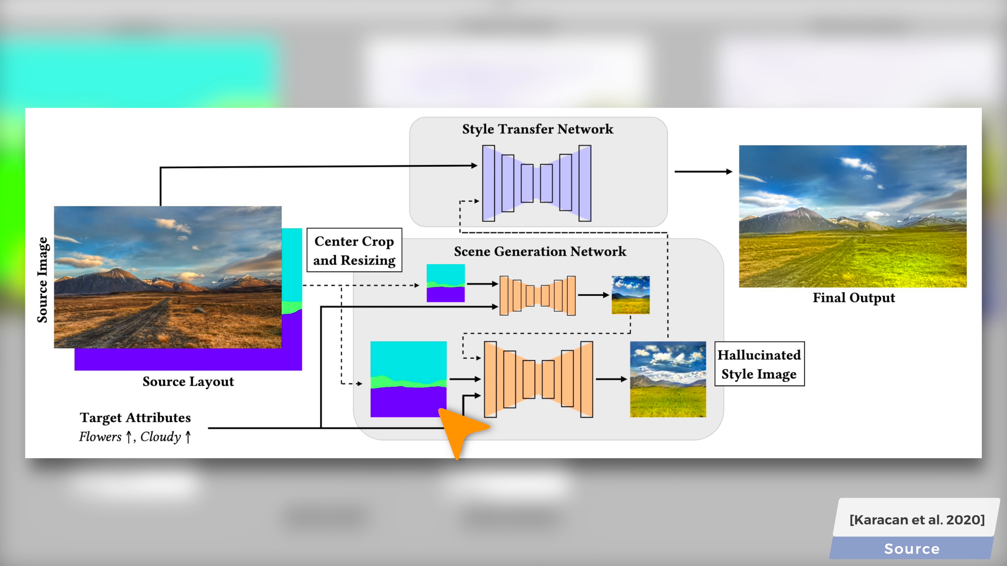
{"action": "mouse_move", "coordinate": [704, 415]}
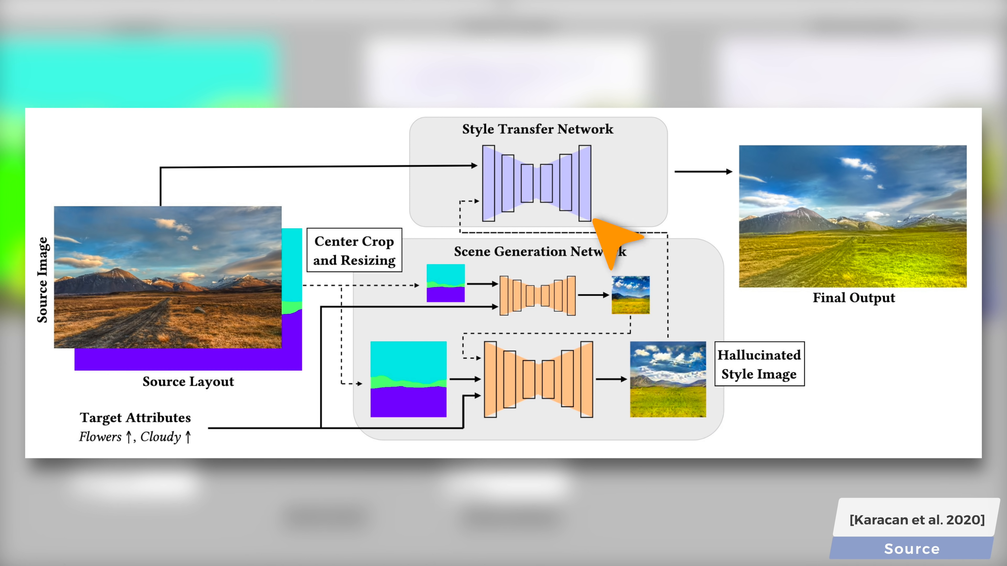
{"action": "mouse_move", "coordinate": [596, 227]}
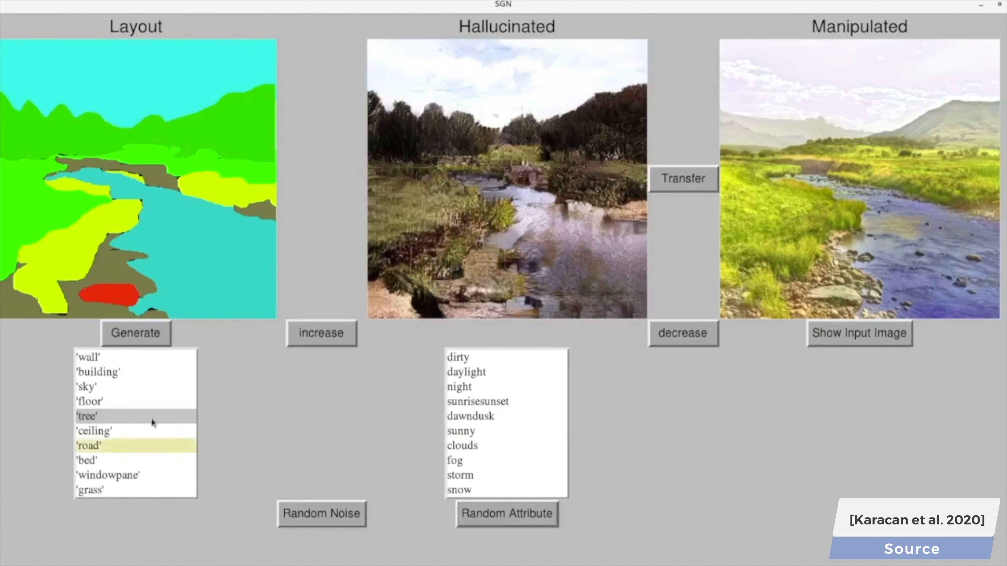
Fill the outlined sky area as mountain and regenerate the scene to include it.
{"action": "scroll", "scroll_direction": "down", "scroll_amount": 3}
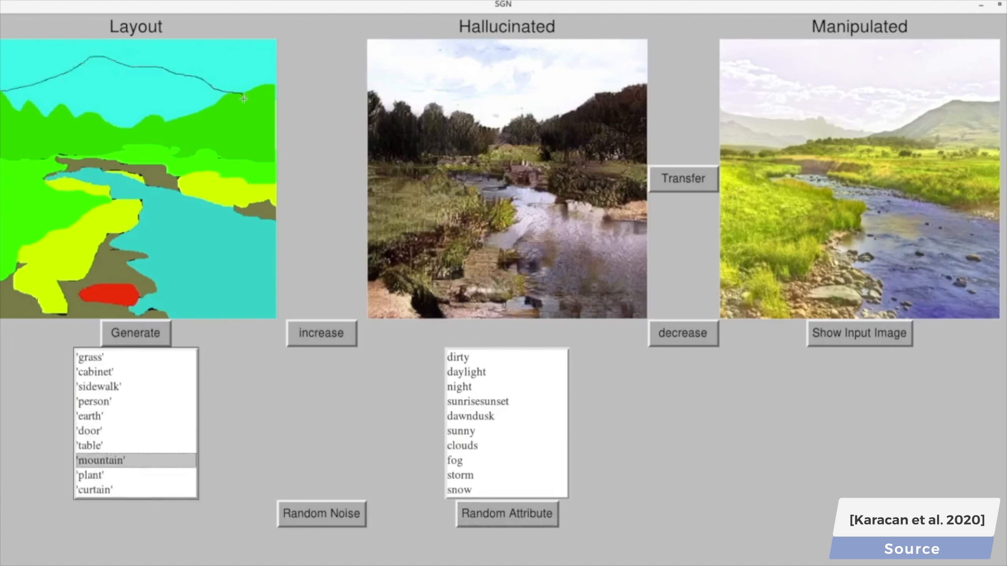
{"action": "left_click", "coordinate": [137, 332]}
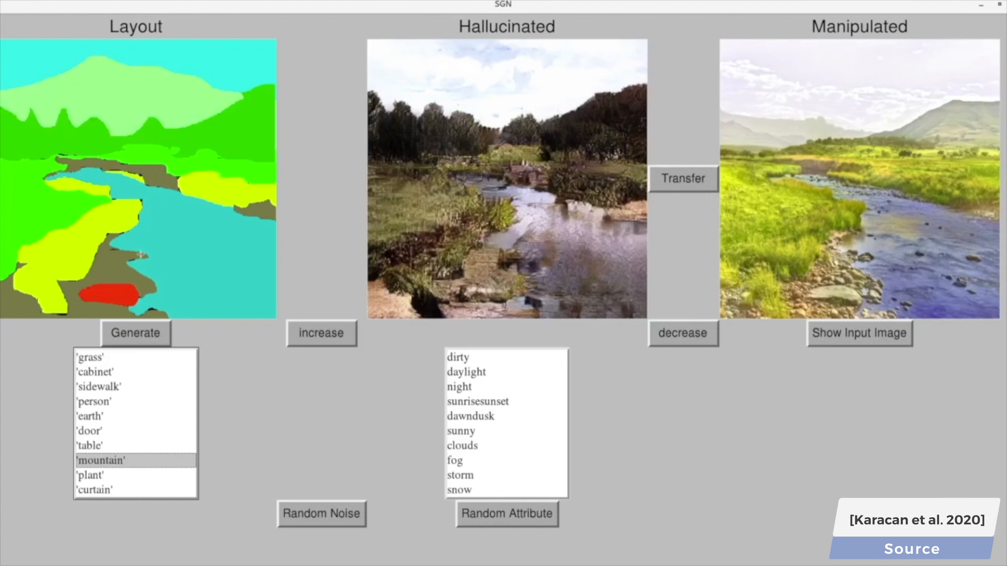
{"action": "left_click", "coordinate": [521, 521]}
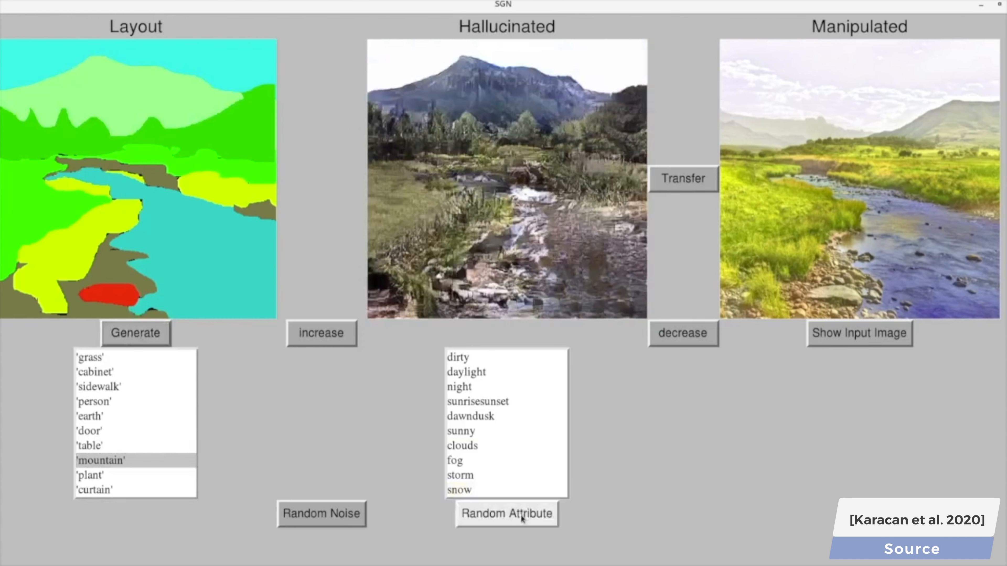
{"action": "left_click", "coordinate": [93, 402]}
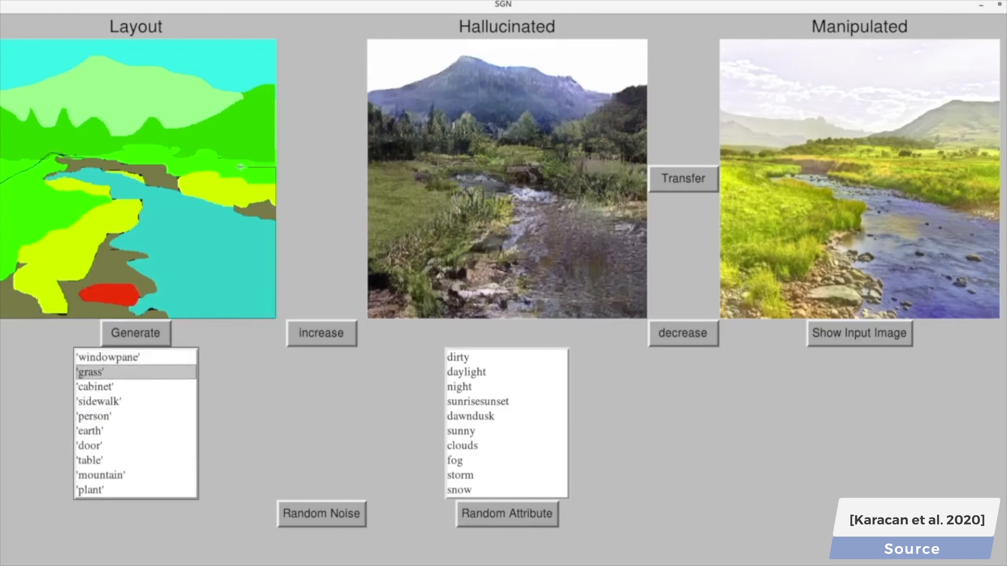
Repaint the lower layout as grass and water, then regenerate with random attributes for a foggy scene.
{"action": "left_click", "coordinate": [94, 416]}
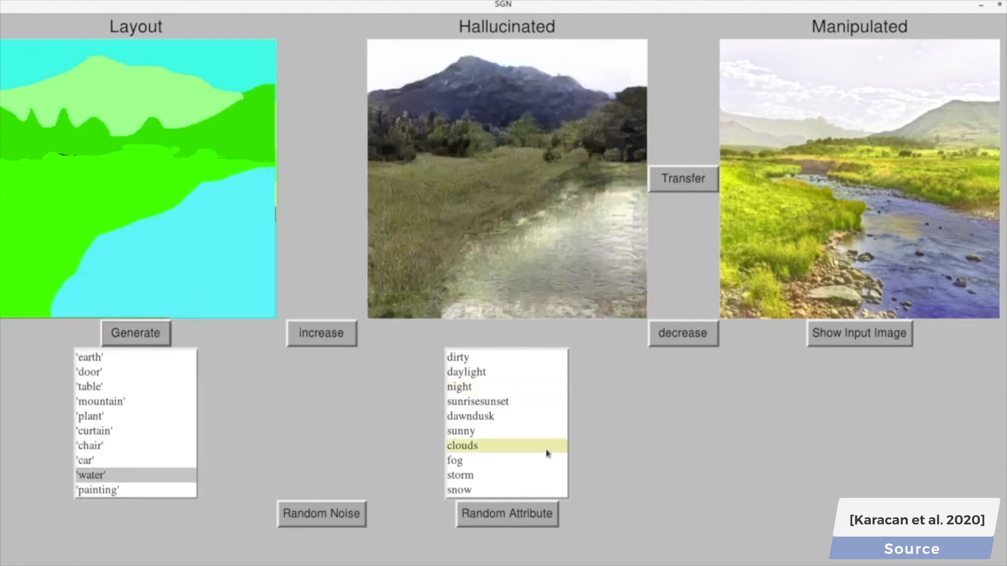
{"action": "left_click", "coordinate": [521, 521]}
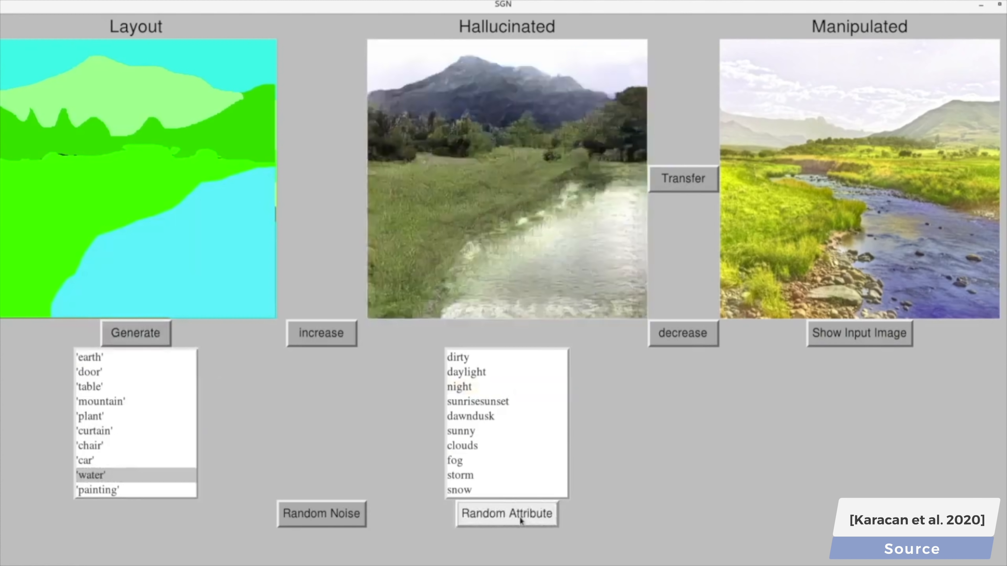
{"action": "left_click", "coordinate": [508, 513]}
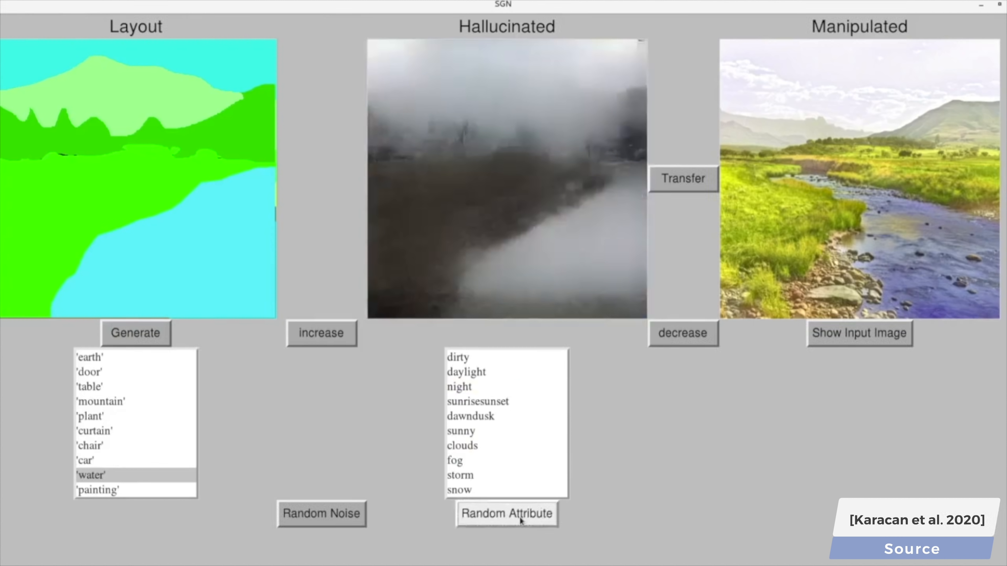
{"action": "left_click", "coordinate": [507, 515]}
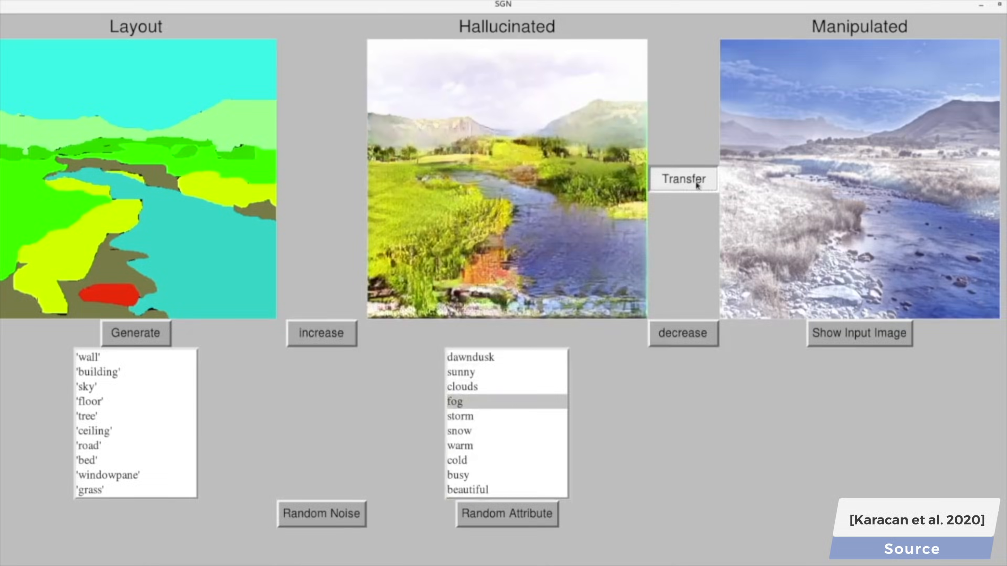
Transfer the vivid green hallucinated style onto the river photo, replacing its snowy look.
{"action": "left_click", "coordinate": [683, 183]}
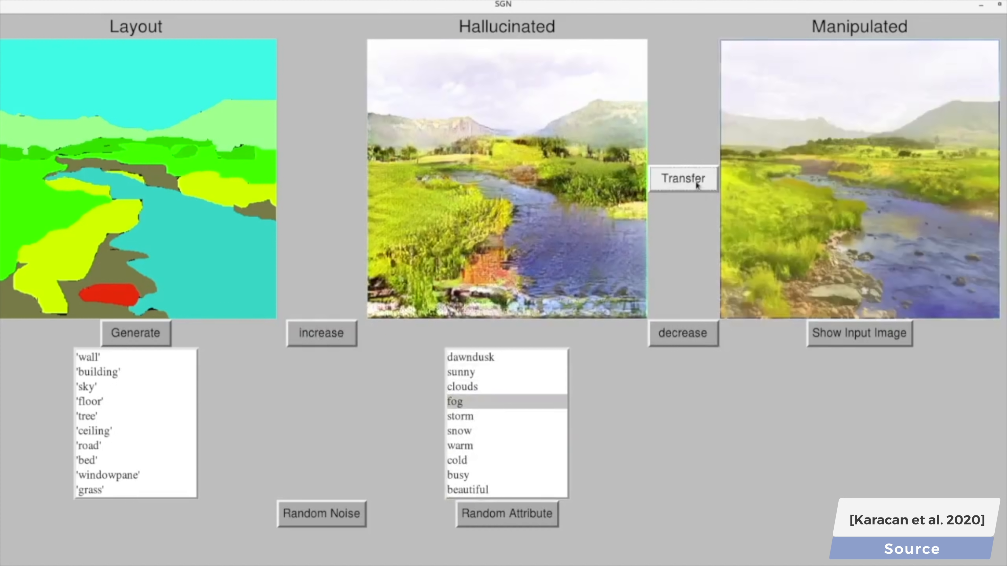
{"action": "left_click", "coordinate": [696, 185]}
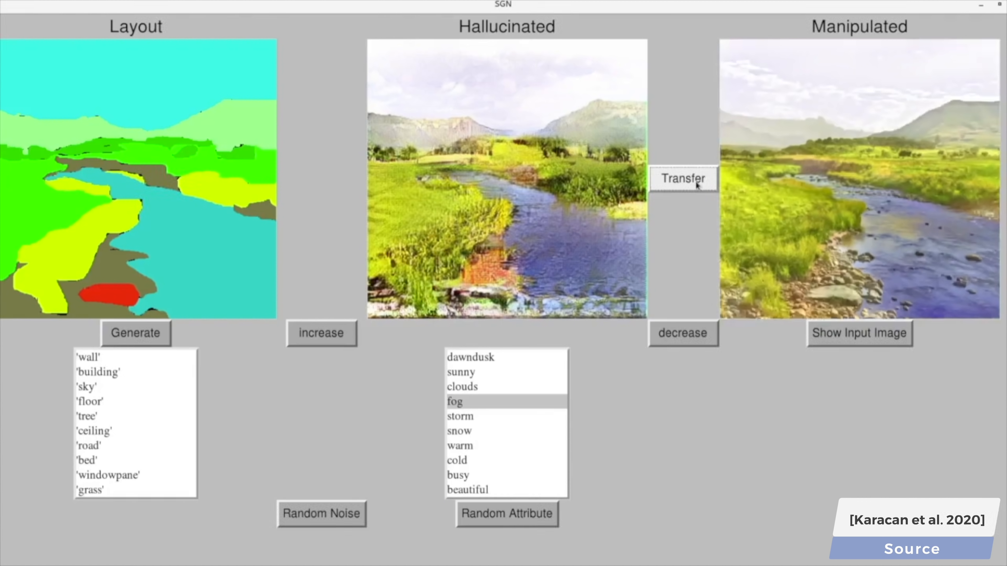
{"action": "left_click", "coordinate": [859, 336]}
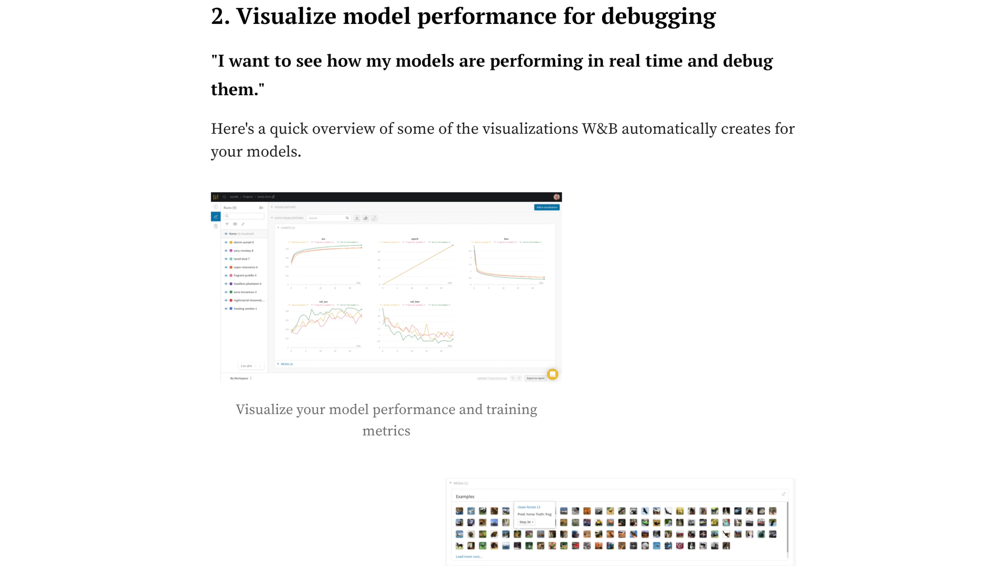
Scroll down the W&B visualization overview past system metrics to the gradients and 3D point-cloud examples.
{"action": "scroll", "scroll_direction": "down", "scroll_amount": 3}
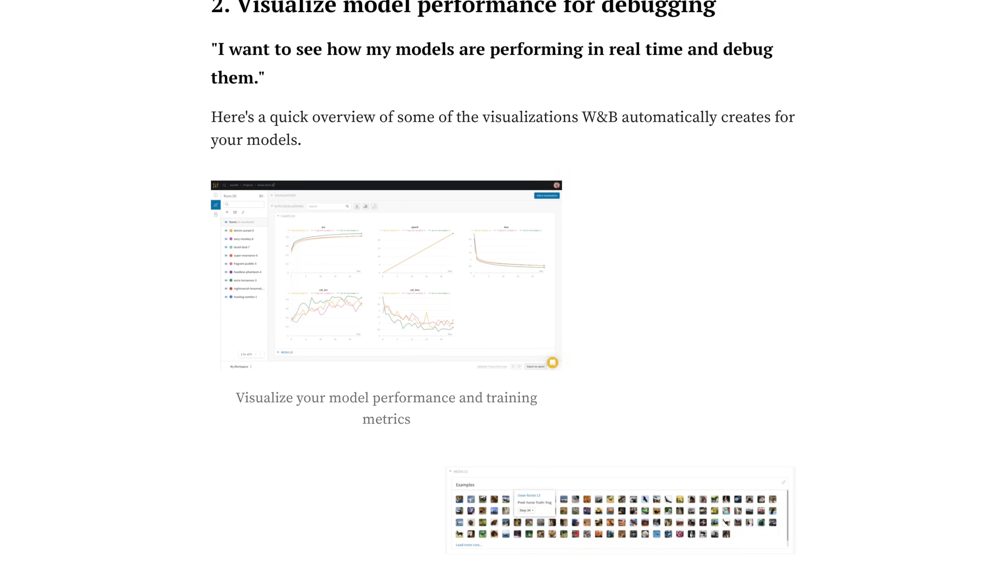
{"action": "scroll", "scroll_direction": "down", "scroll_amount": 3}
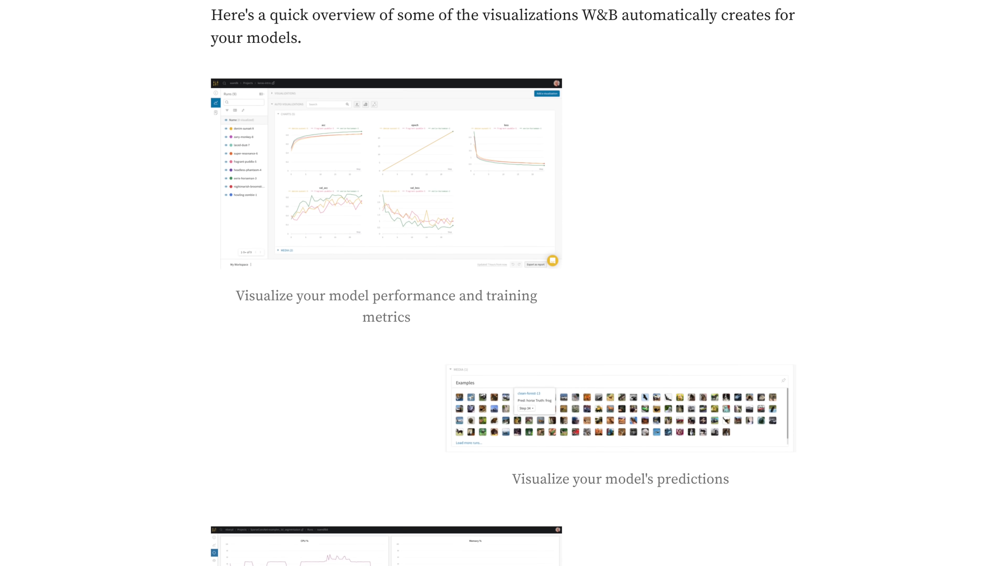
{"action": "scroll", "scroll_direction": "down", "scroll_amount": 3}
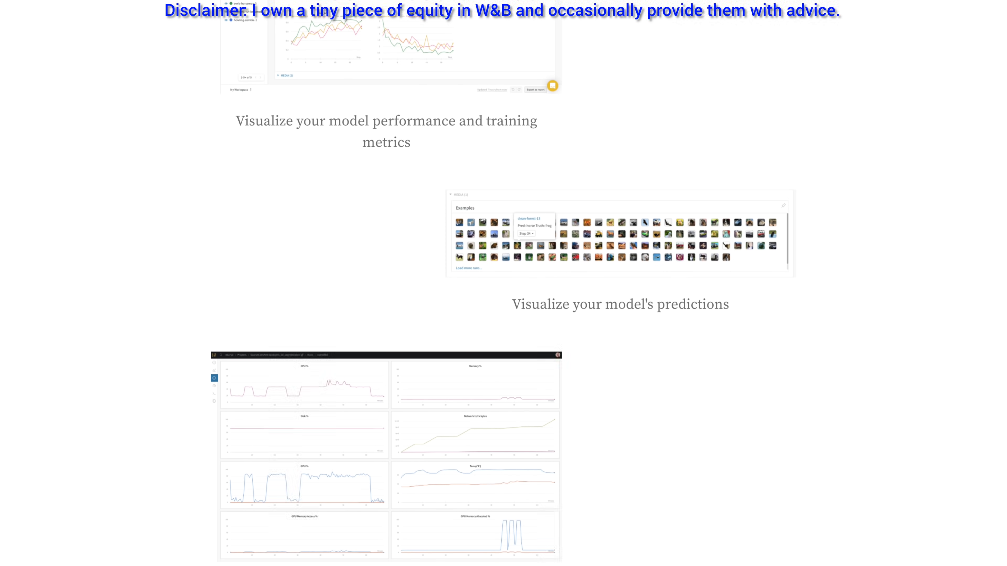
{"action": "scroll", "scroll_direction": "down", "scroll_amount": 3}
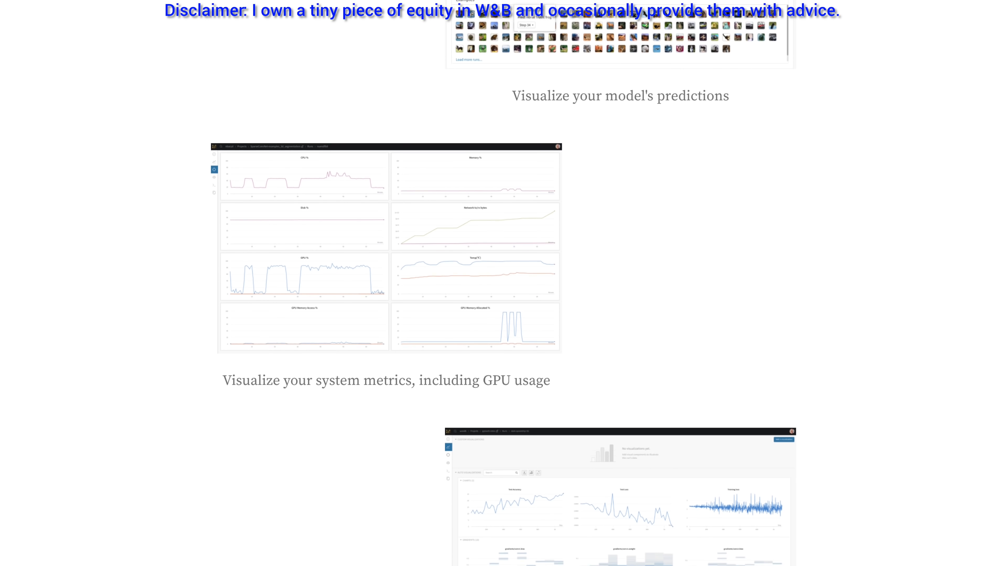
{"action": "scroll", "scroll_direction": "down", "scroll_amount": 3}
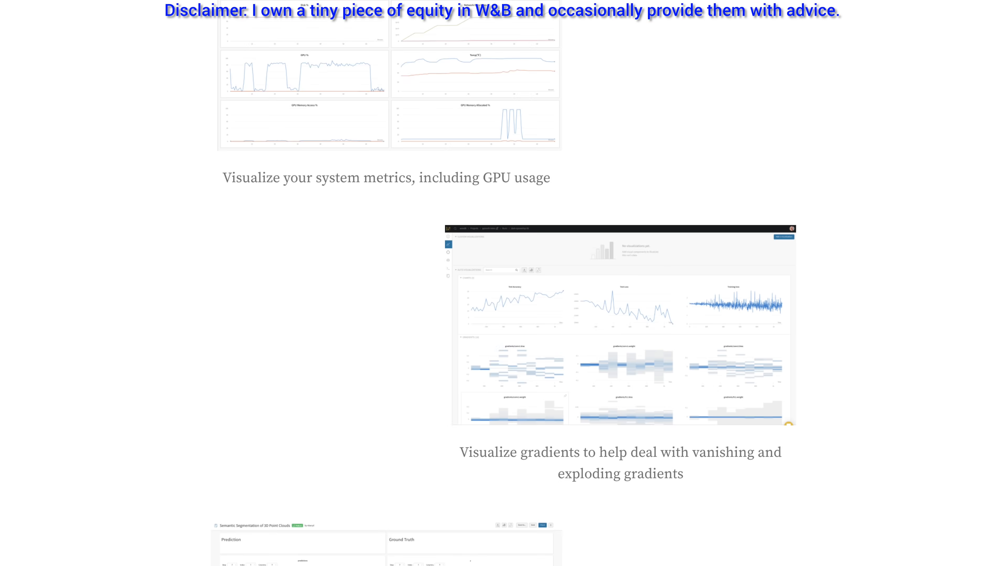
{"action": "scroll", "scroll_direction": "down", "scroll_amount": 3}
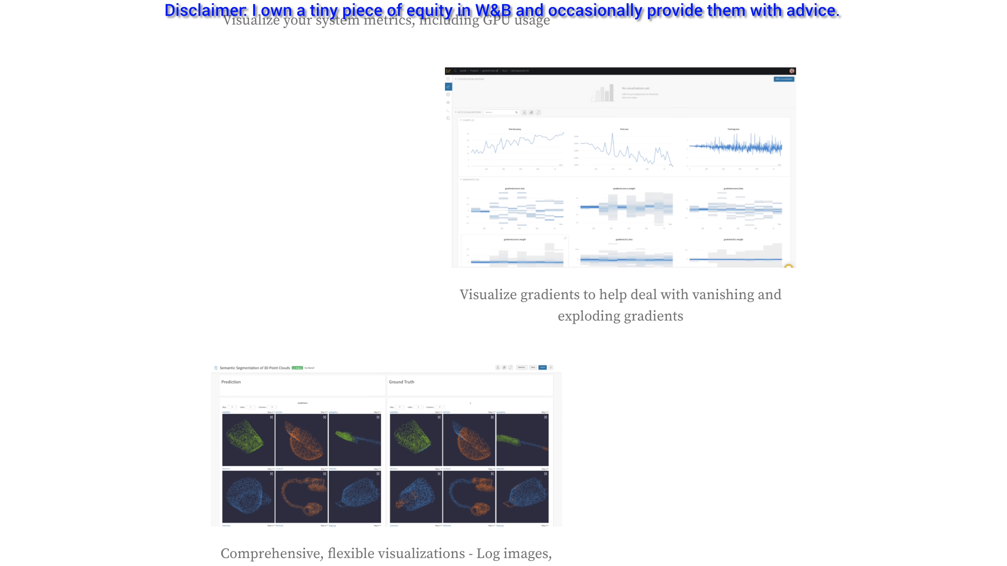
{"action": "scroll", "scroll_direction": "down", "scroll_amount": 3}
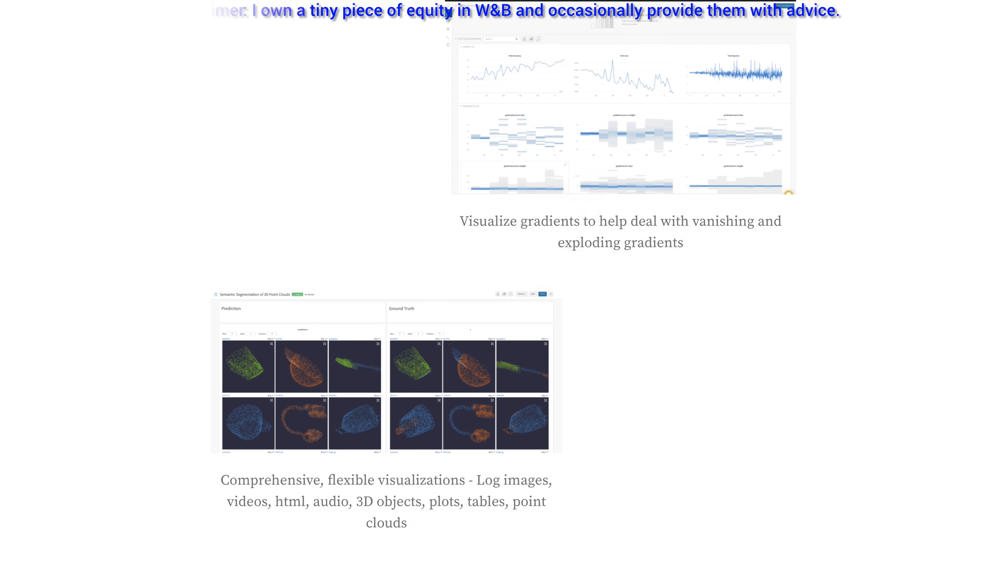